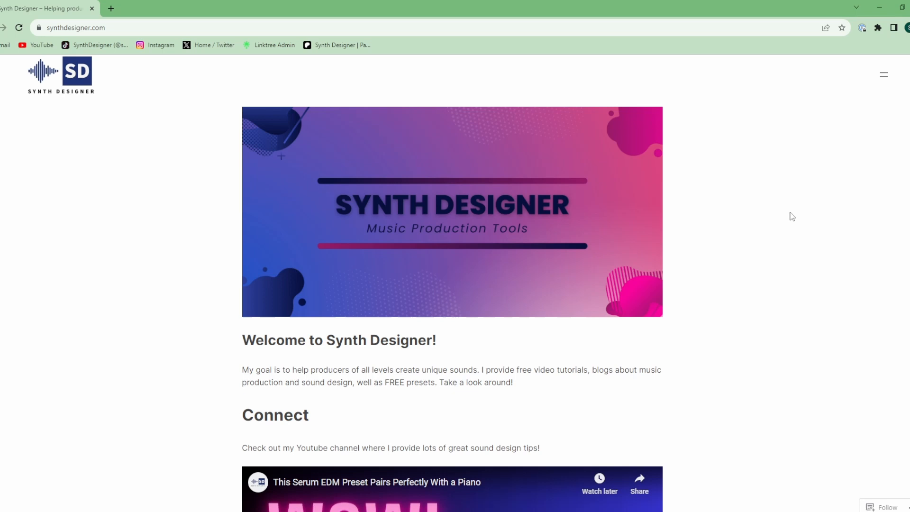
mouse_move(768, 229)
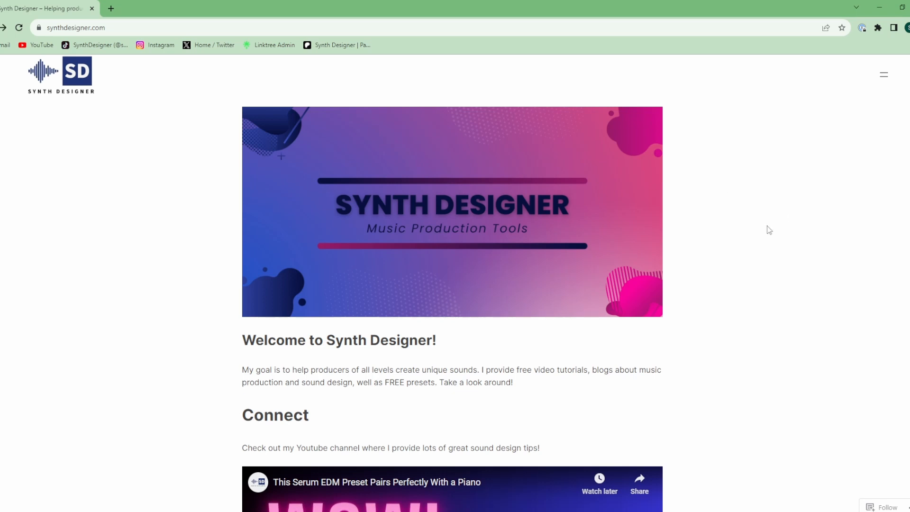